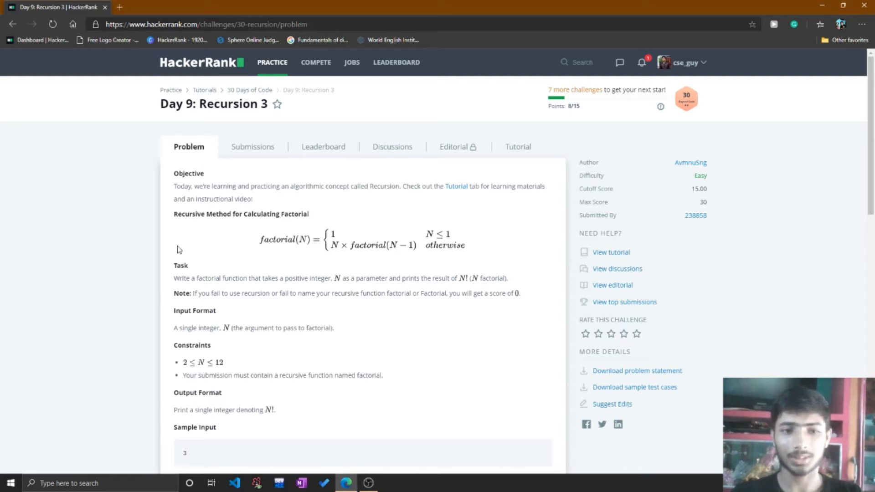
pyautogui.moveTo(238, 287)
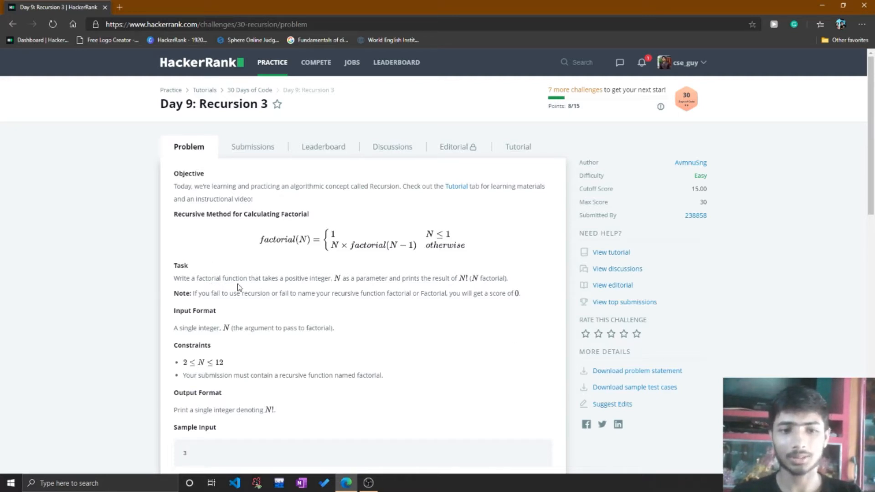
pyautogui.moveTo(289, 282)
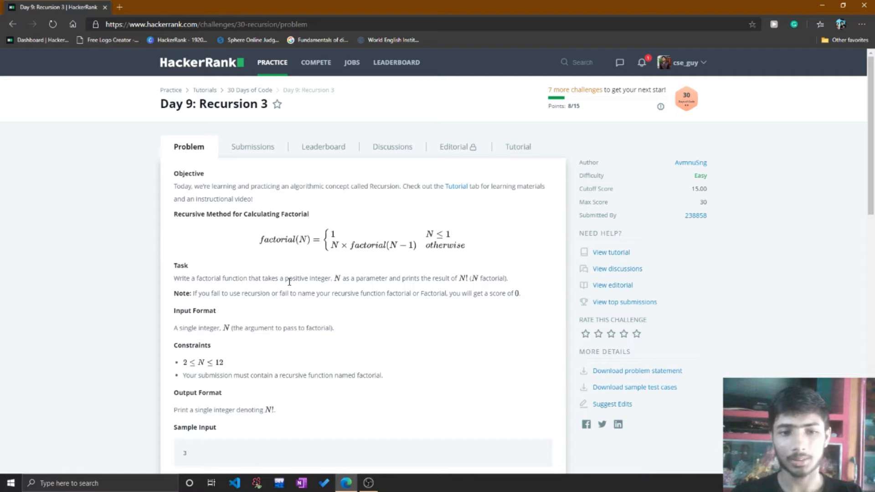
pyautogui.moveTo(365, 289)
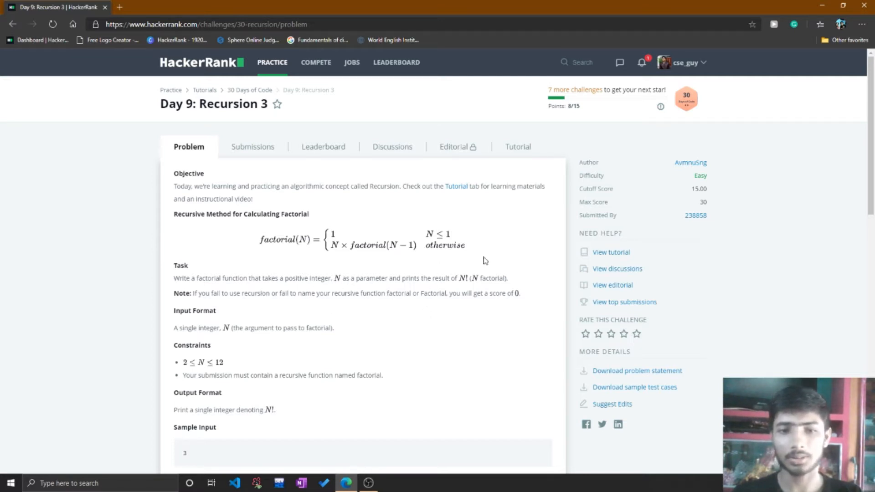
pyautogui.moveTo(442, 279)
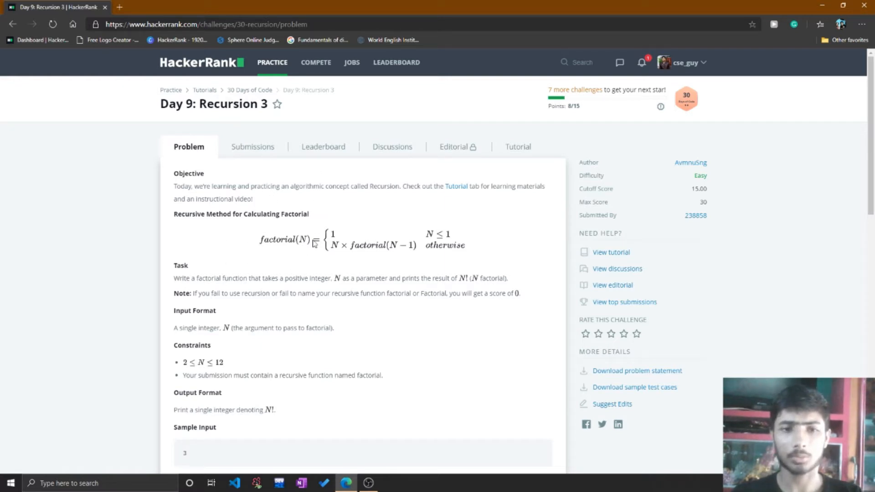
pyautogui.moveTo(310, 301)
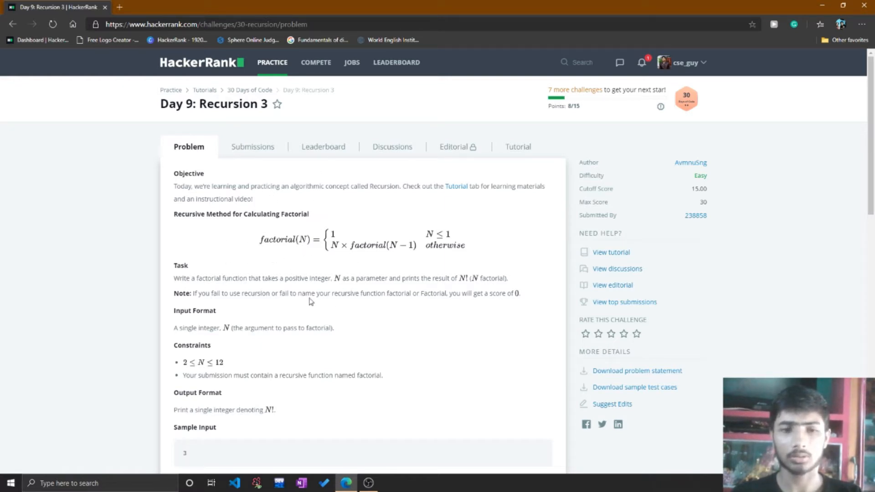
pyautogui.moveTo(361, 209)
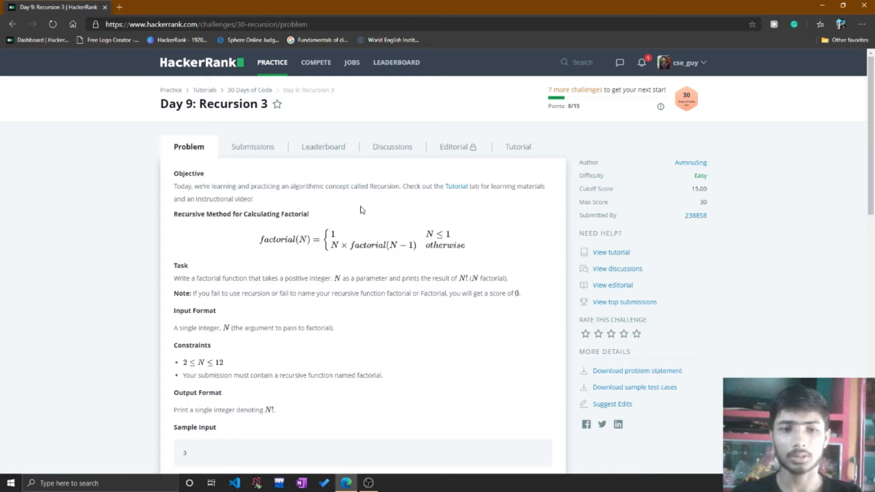
pyautogui.moveTo(305, 106)
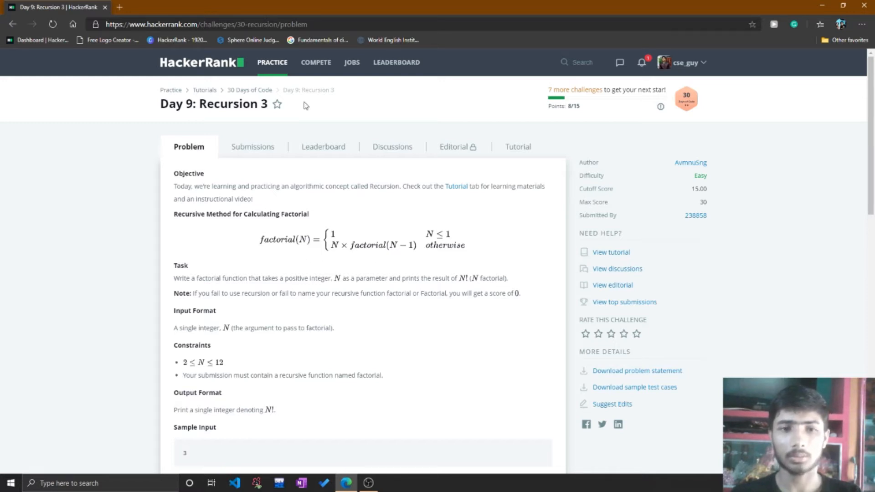
# - Scroll past the sample and explanation to the starter main() calling factorial(n)
pyautogui.scroll(-3)
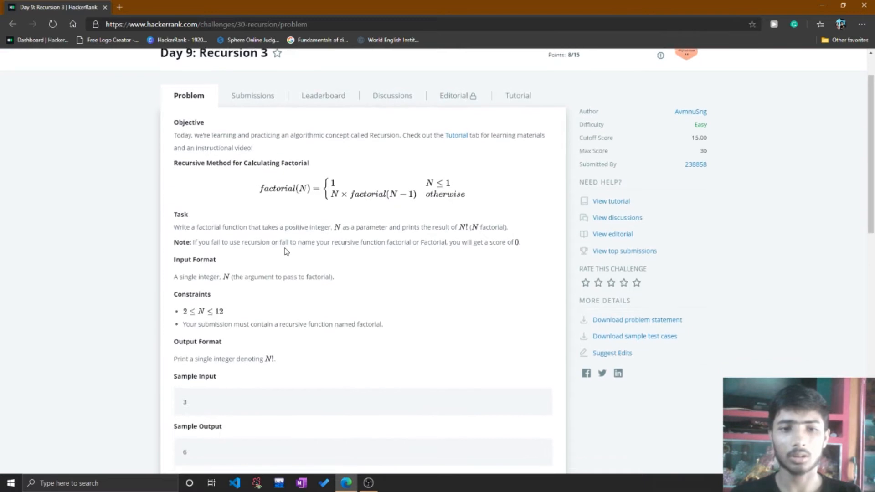
pyautogui.scroll(-3)
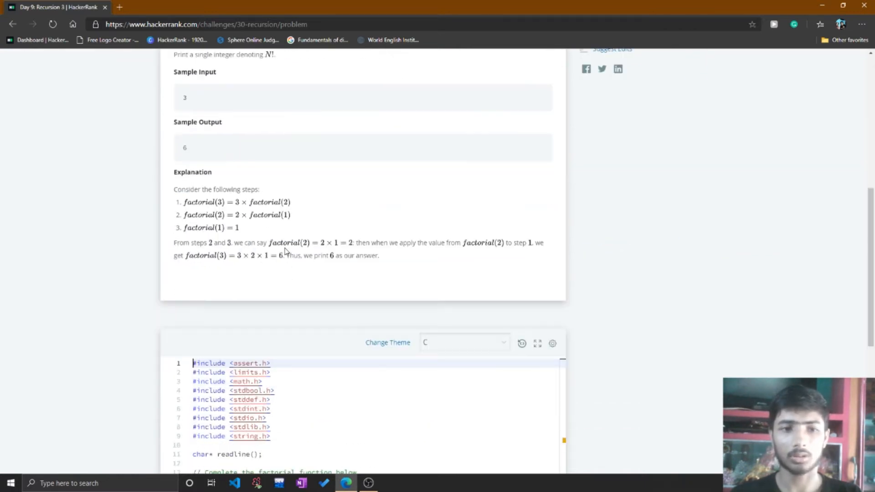
pyautogui.scroll(3)
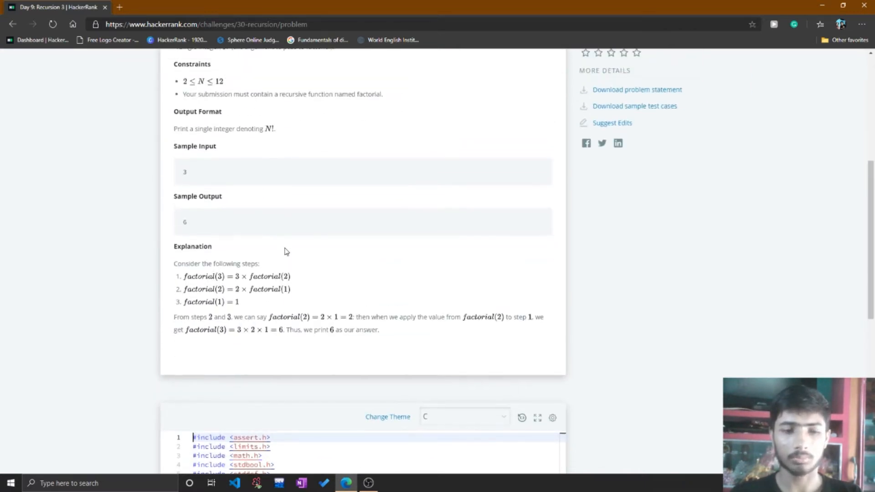
pyautogui.scroll(-3)
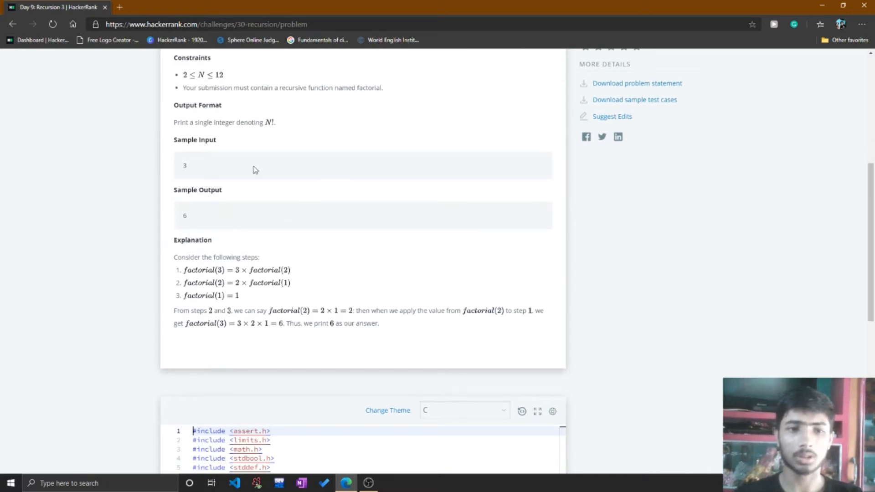
pyautogui.moveTo(242, 279)
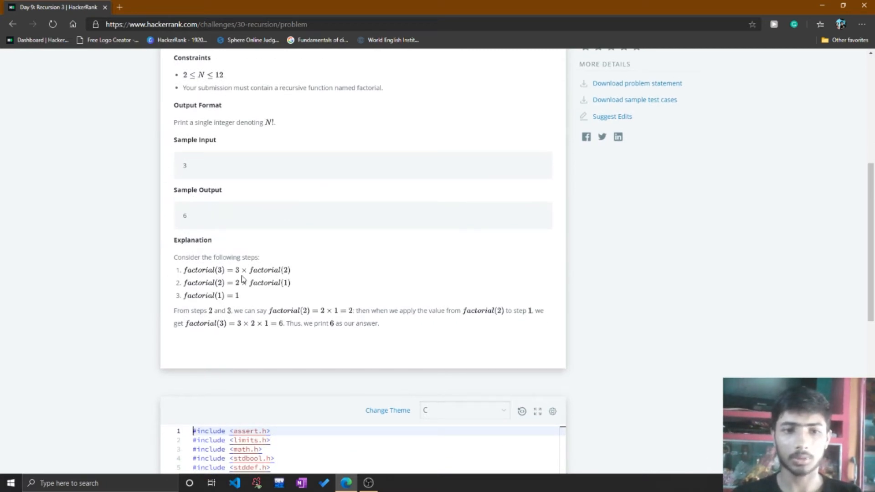
pyautogui.scroll(-3)
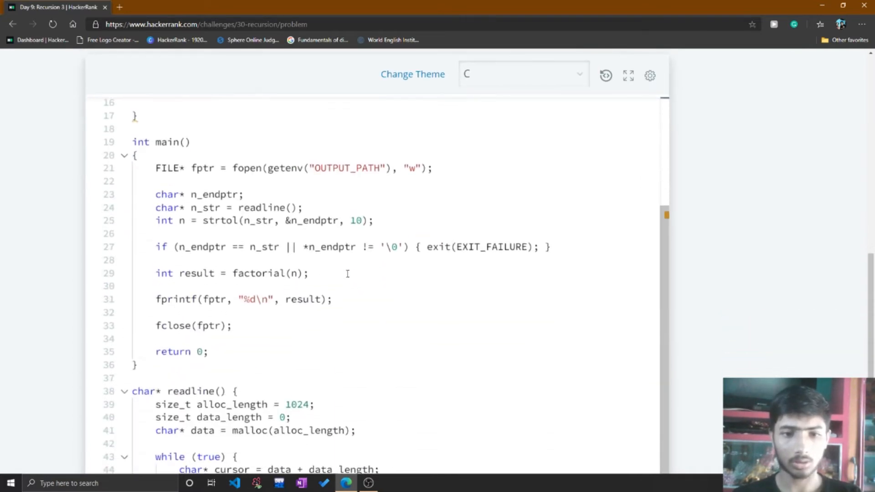
# - Erase the starter template, leaving the C editor with a single empty line
pyautogui.scroll(-3)
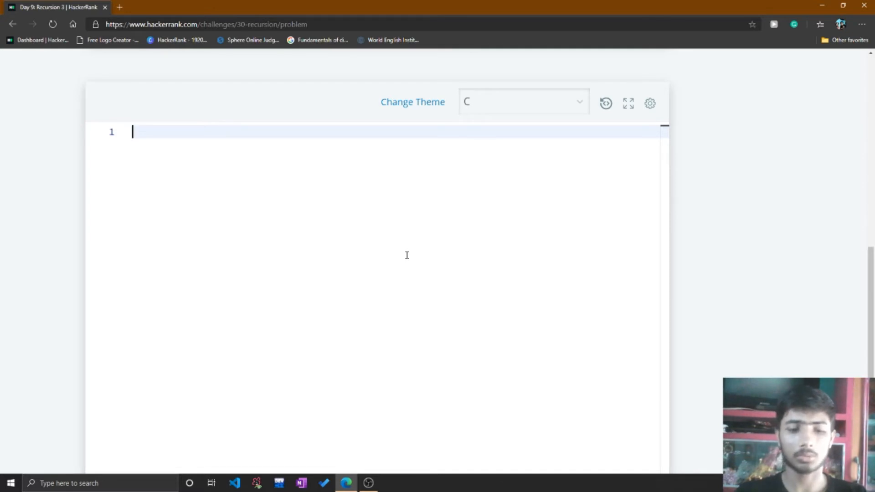
# - Write the #include <stdio.h> line and the int main() header
pyautogui.write('#include<s')
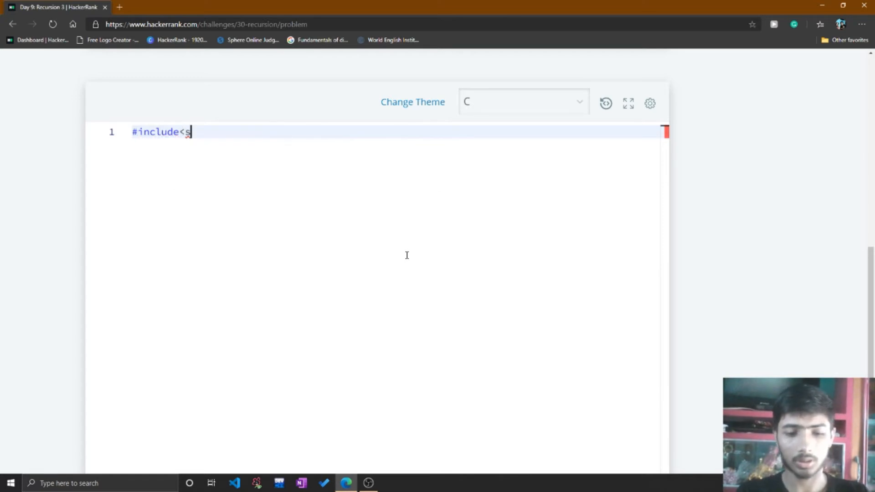
pyautogui.write('tdio.')
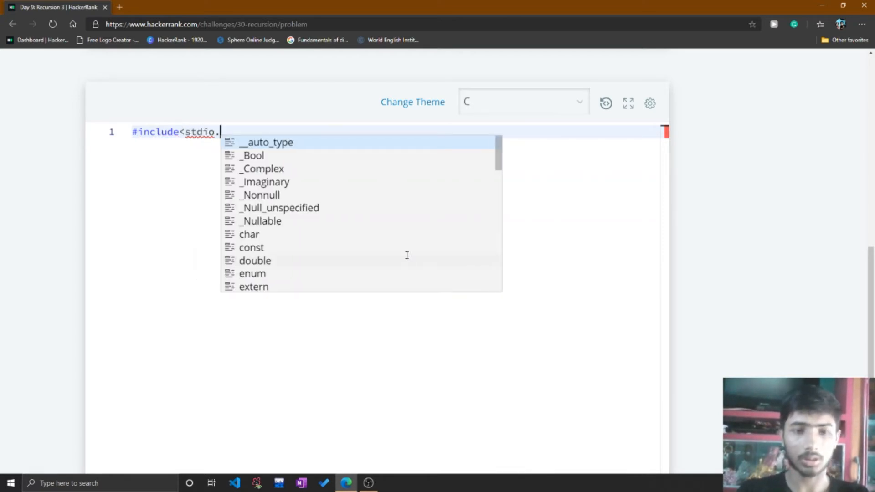
pyautogui.write('h>')
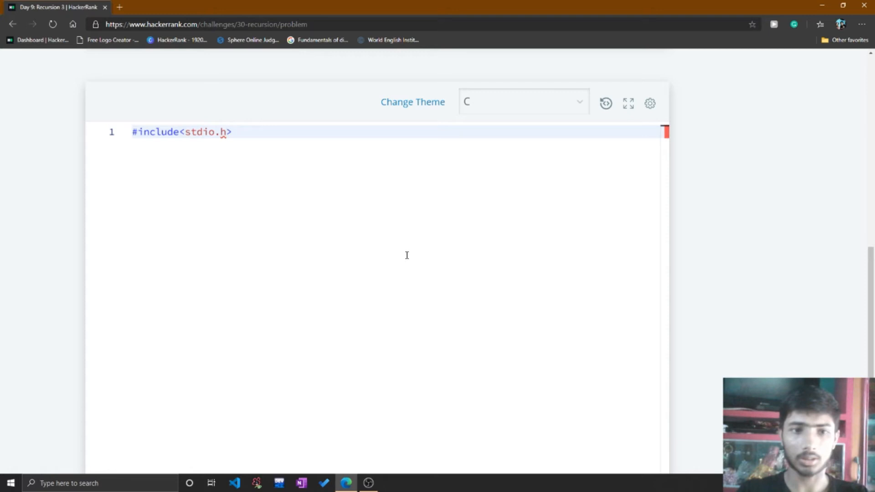
pyautogui.write('int main()')
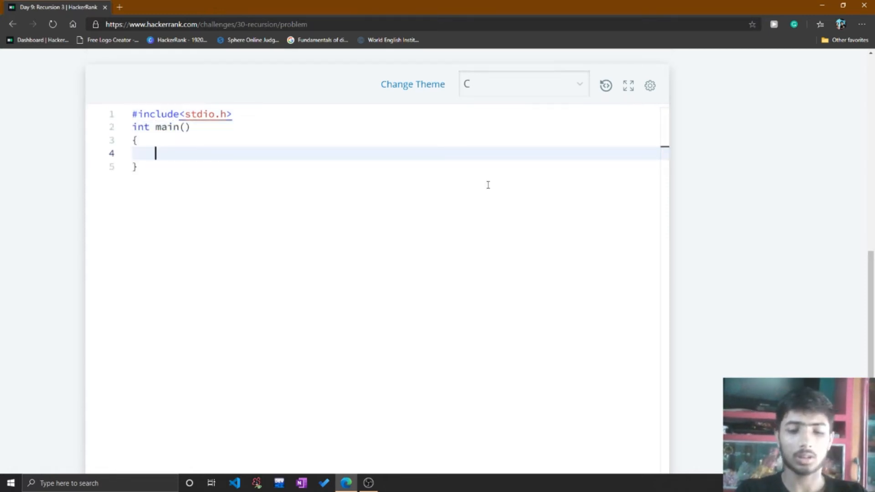
# - Declare int n in main and read it with scanf("%d",&n);
pyautogui.write('int n;')
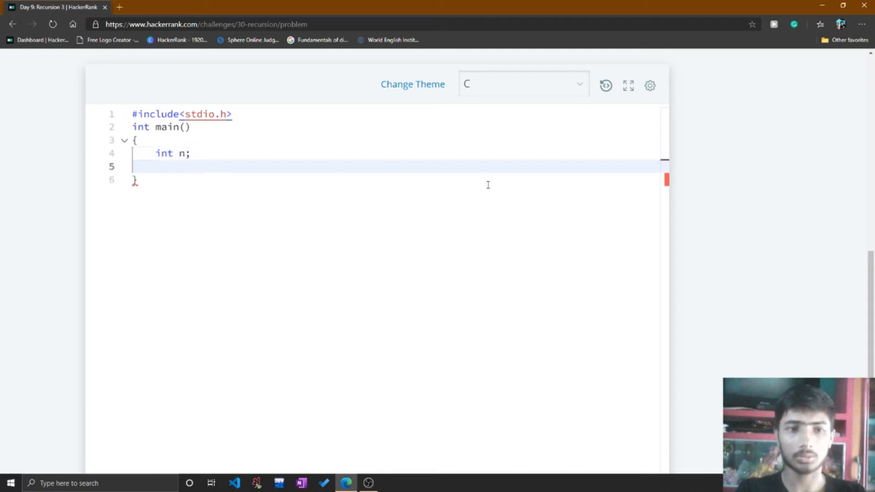
pyautogui.write('scanf(')
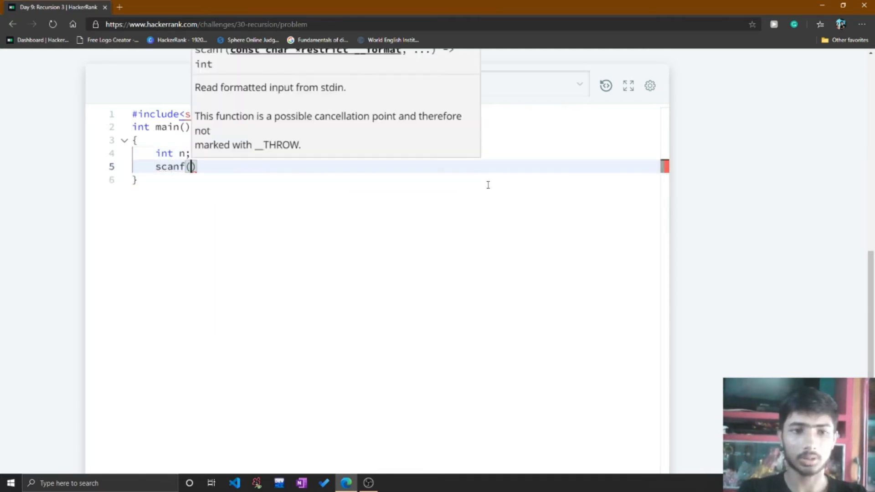
pyautogui.write('"%d"')
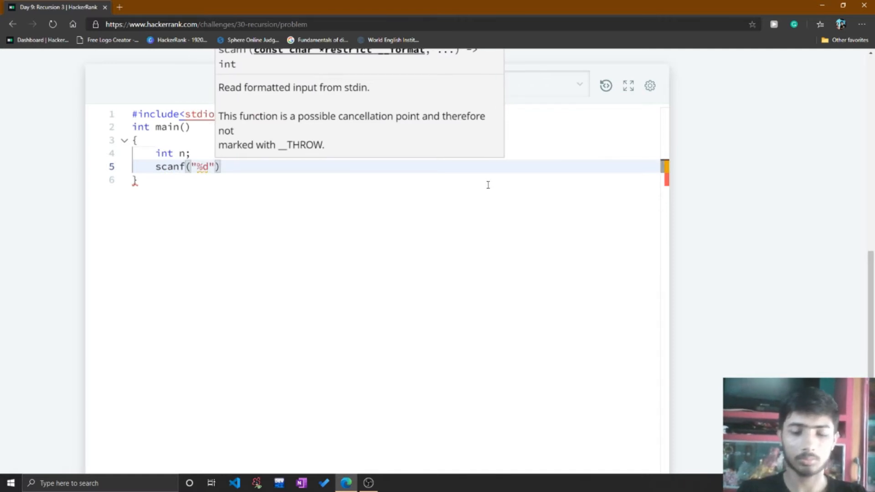
pyautogui.write(',&n')
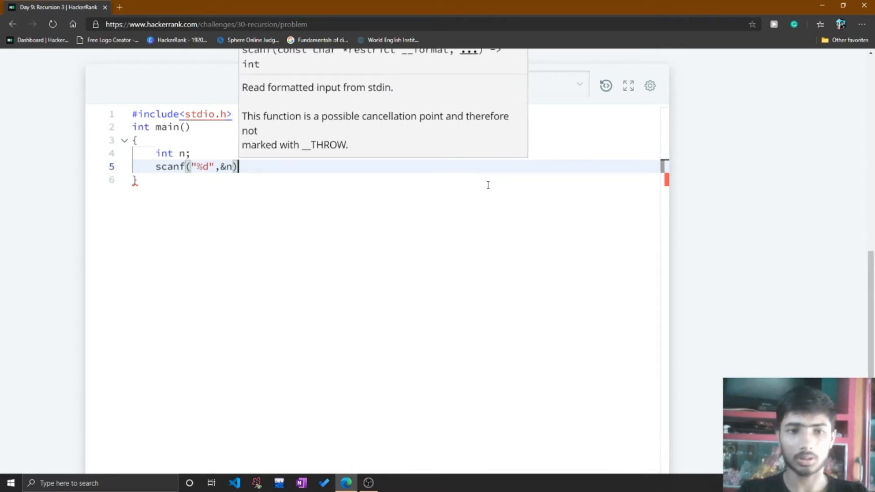
pyautogui.write(';')
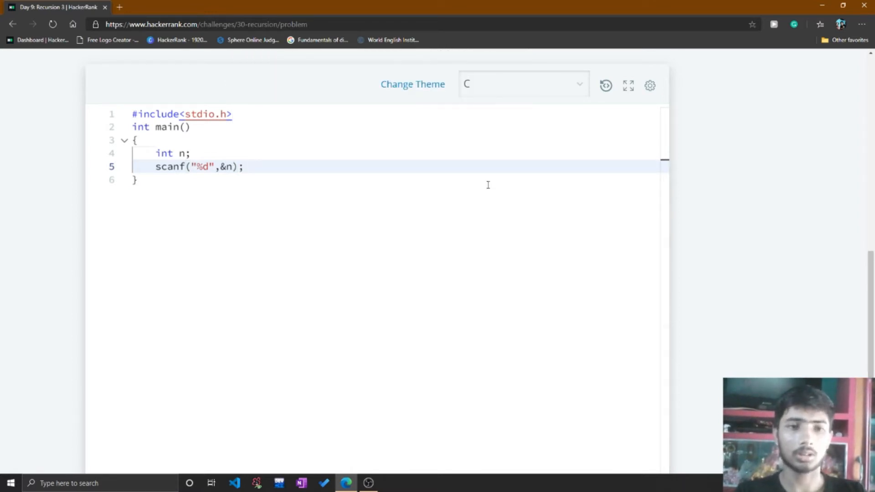
# - Add a factorial(n) call after scanf and begin an int factorial(int declaration above main
pyautogui.press('Enter')
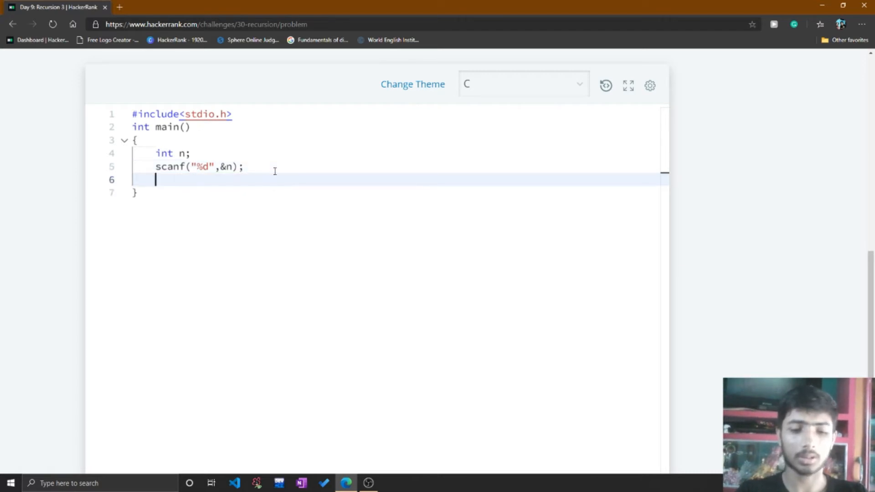
pyautogui.write('factorial')
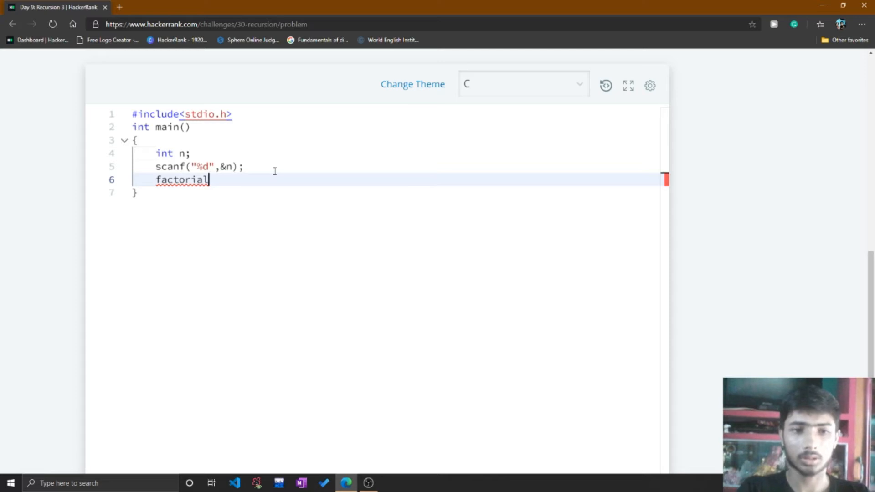
pyautogui.write('()')
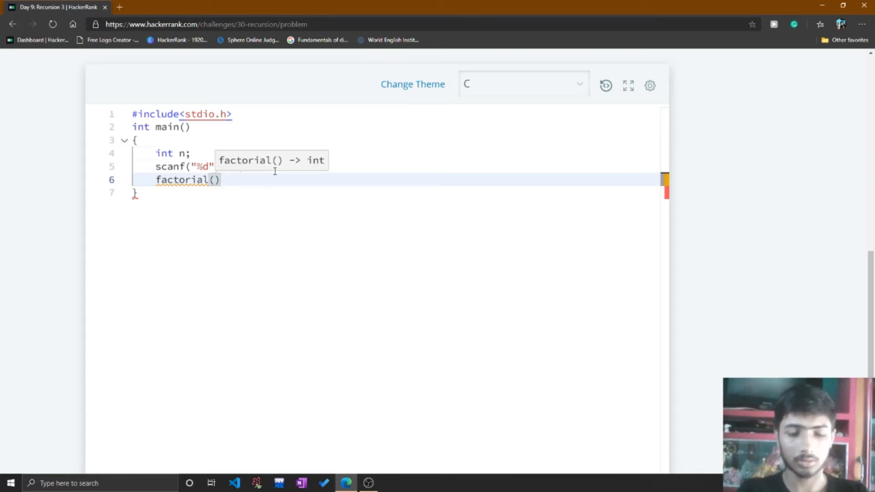
pyautogui.write('n')
pyautogui.write('int')
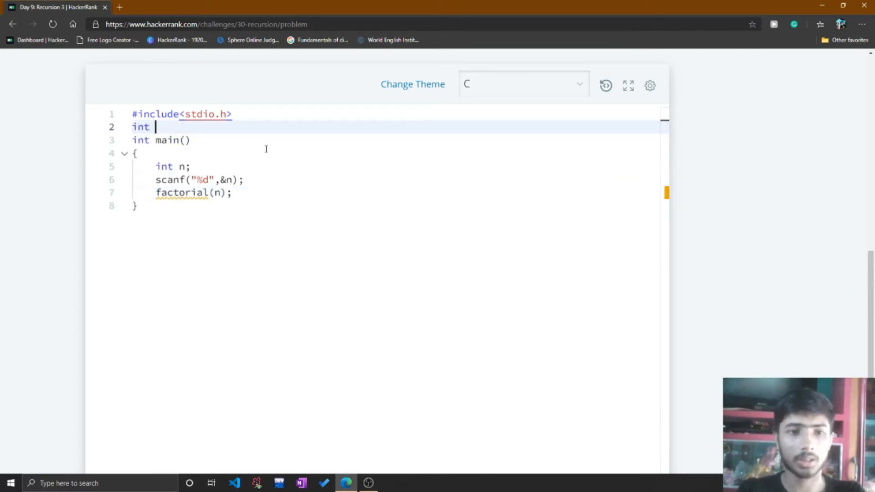
pyautogui.write('factorial')
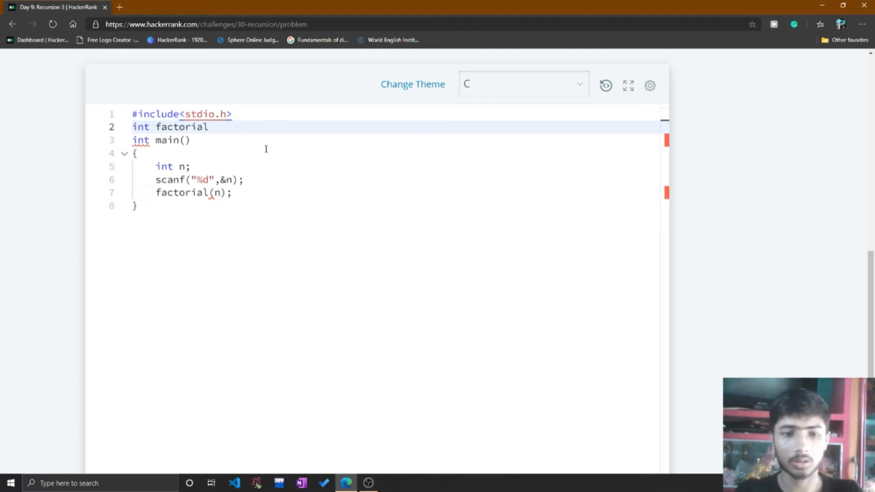
pyautogui.write('(int')
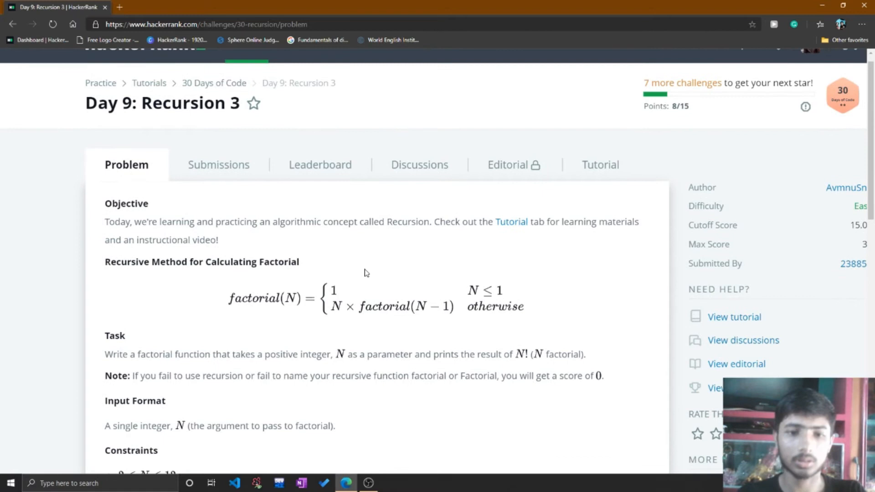
pyautogui.scroll(-3)
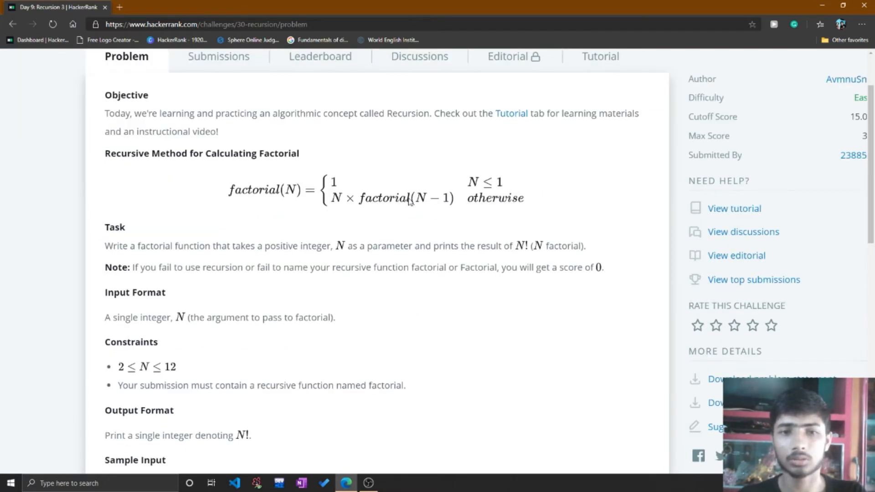
pyautogui.moveTo(339, 213)
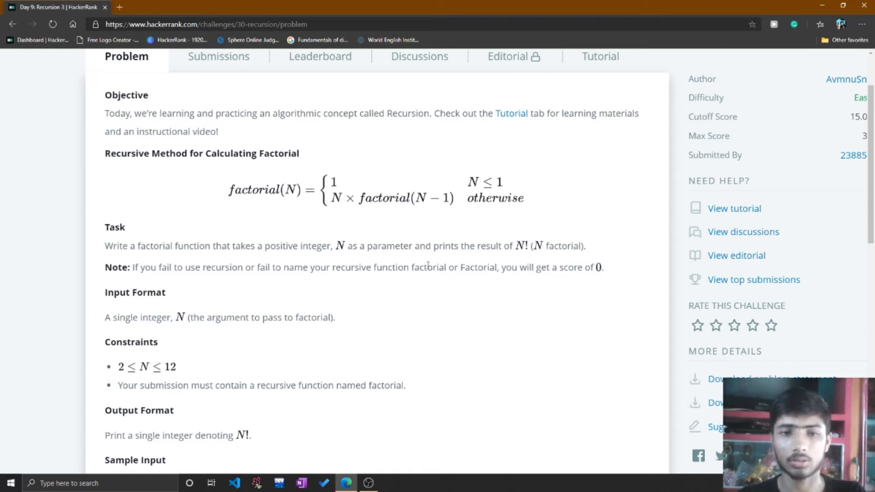
pyautogui.moveTo(351, 224)
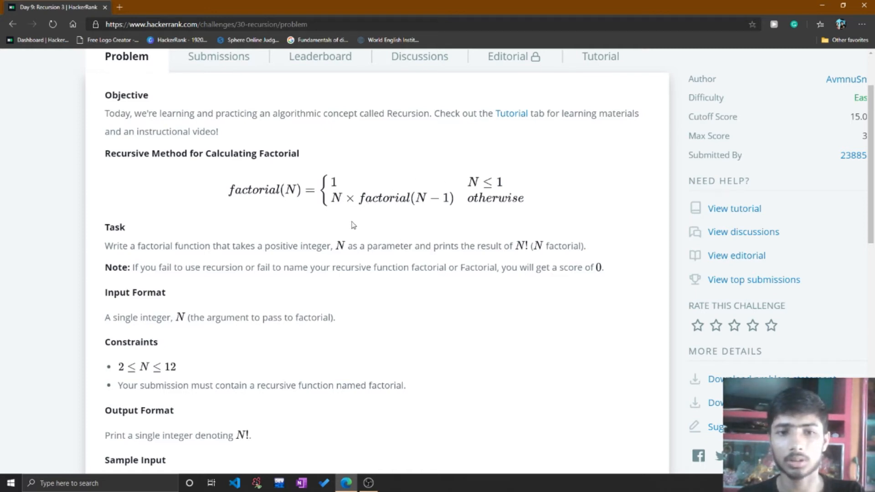
pyautogui.moveTo(469, 220)
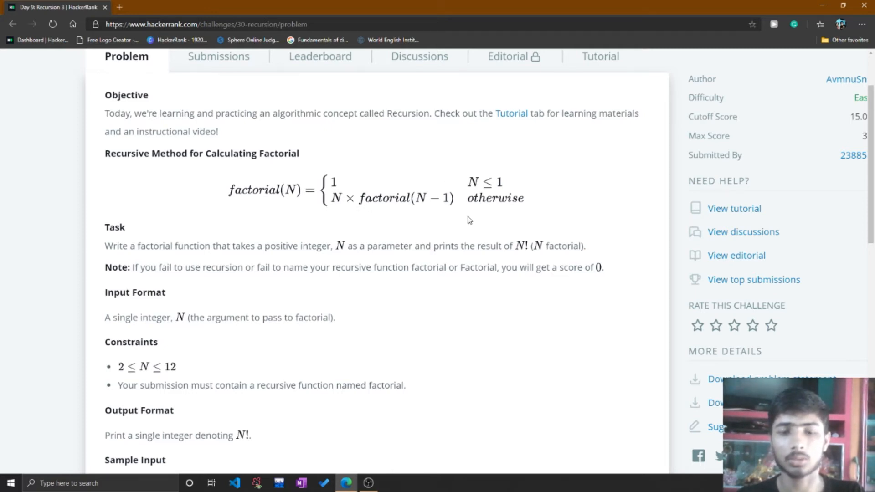
# - Add the base case if(n==1){ return 1; } to factorial
pyautogui.scroll(-3)
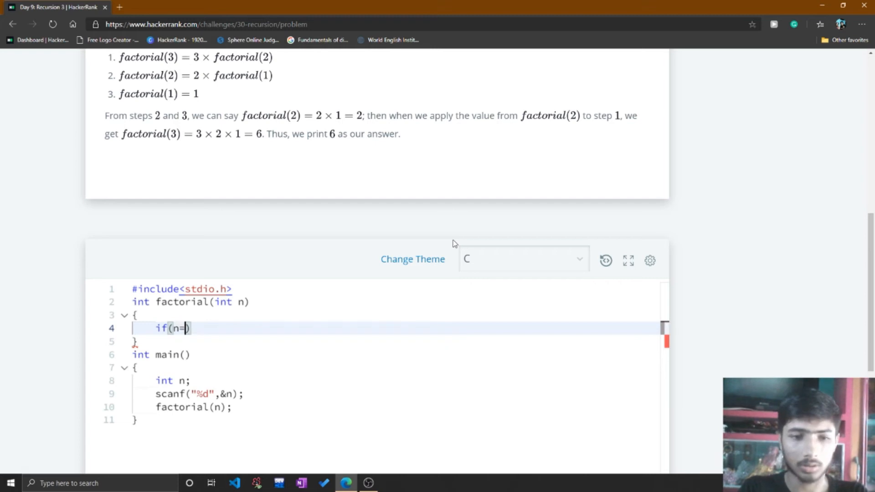
pyautogui.write('=1)')
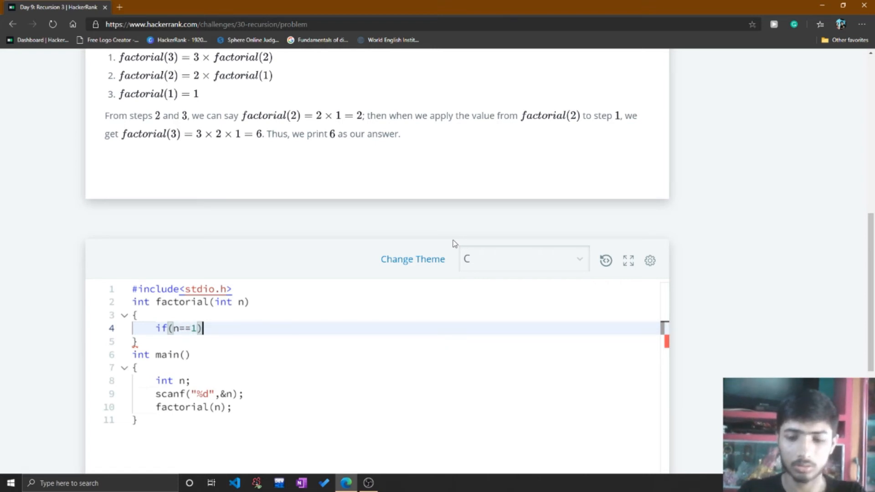
pyautogui.write('{')
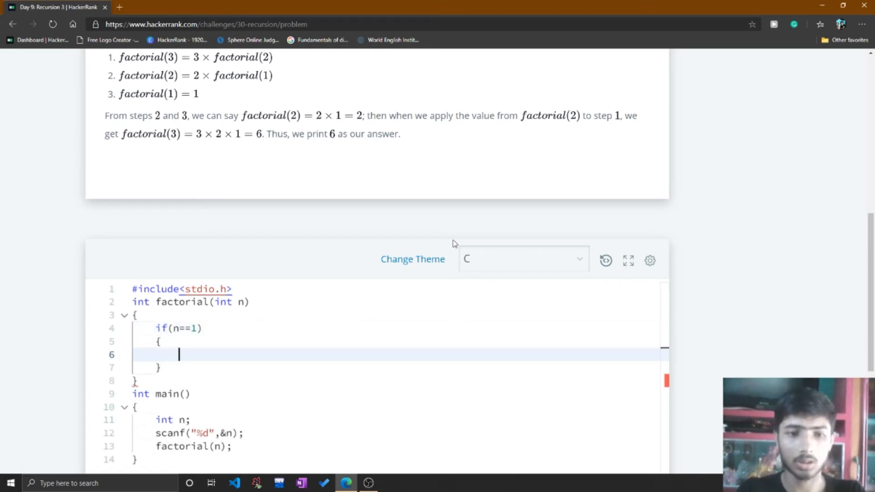
pyautogui.write('return 1;')
pyautogui.write('else')
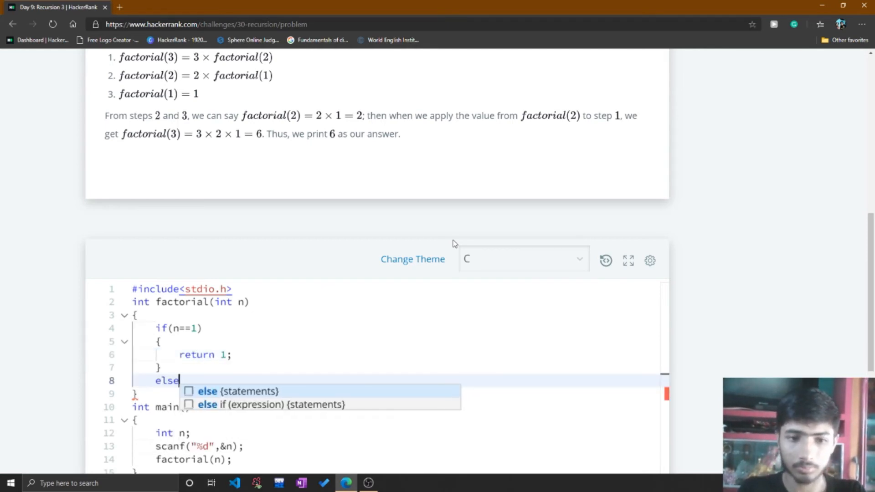
# - Insert an else block returning n*facrorial(n-1)
pyautogui.click(239, 391)
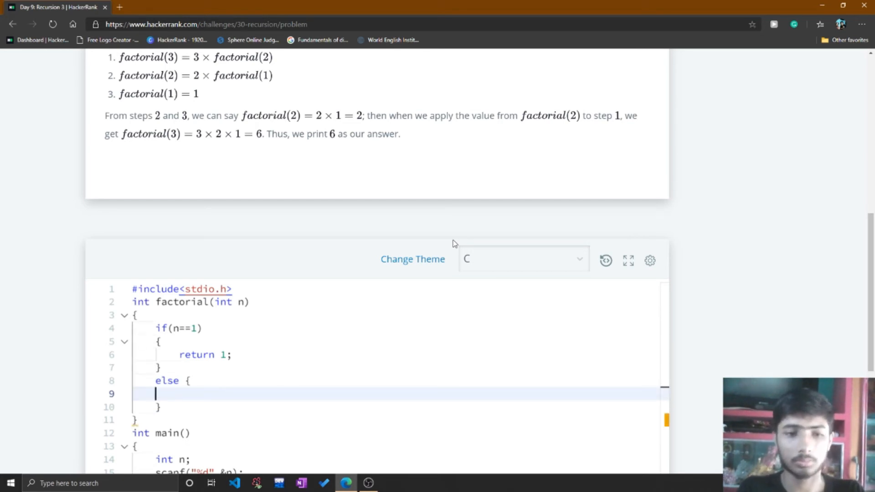
pyautogui.write('return')
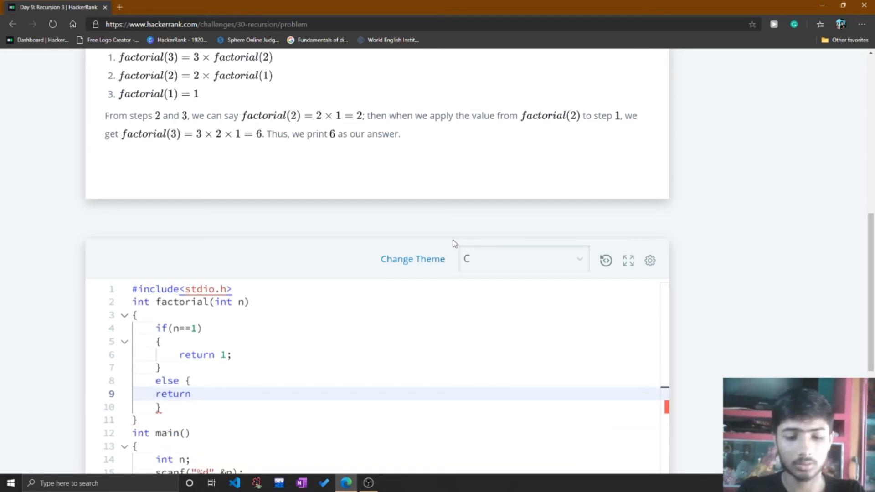
pyautogui.write('n*')
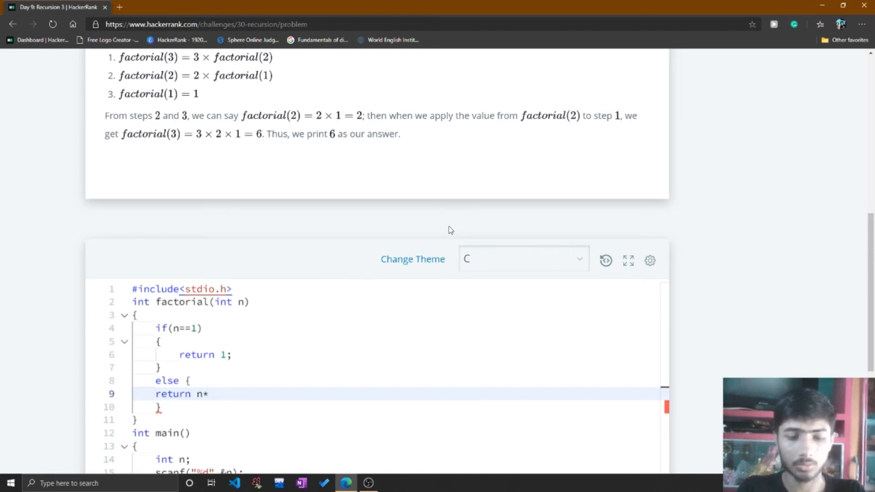
pyautogui.write('facrorial(n-1);')
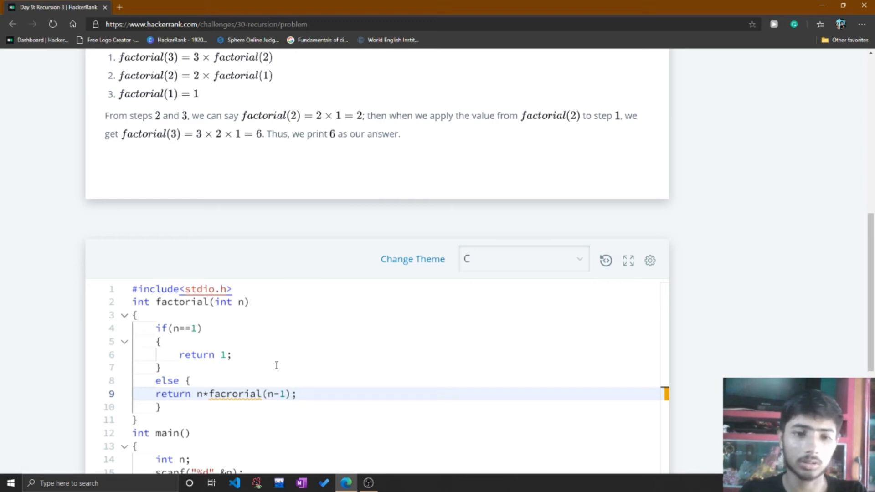
pyautogui.moveTo(174, 397)
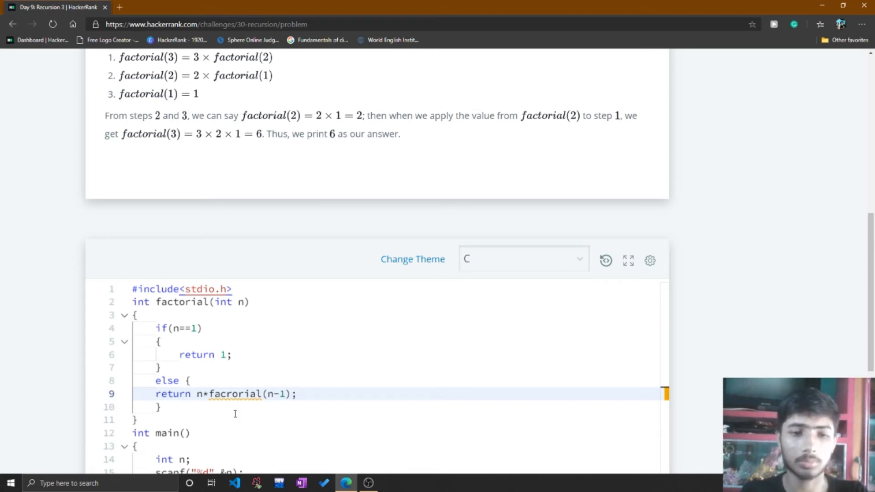
pyautogui.moveTo(213, 338)
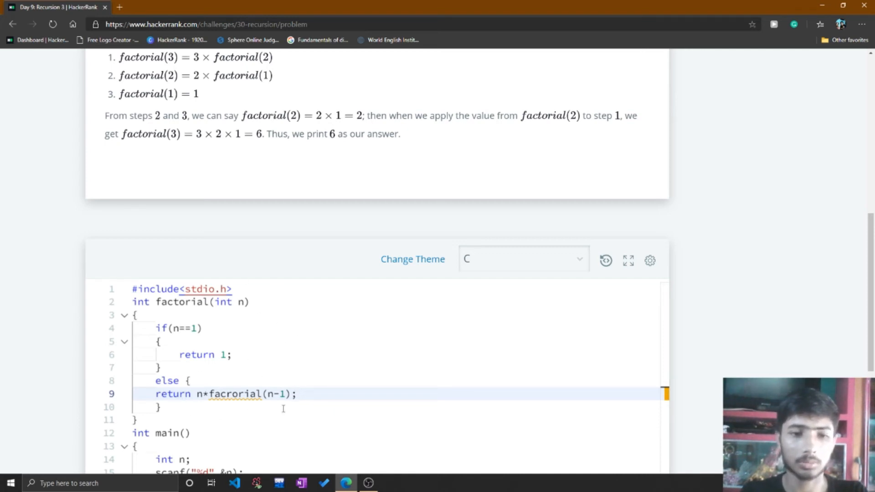
# - Add a fact variable to the int n declaration and assign fact = factorial(n)
pyautogui.scroll(-3)
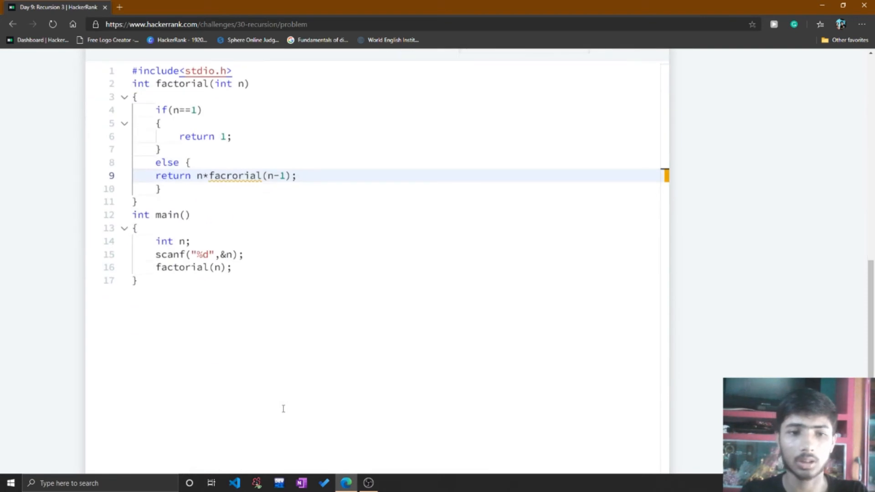
pyautogui.click(185, 241)
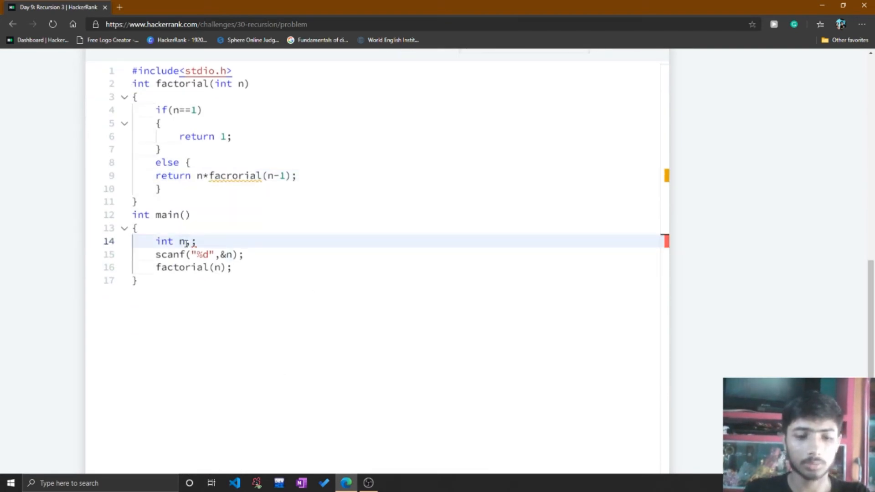
pyautogui.write(',fact')
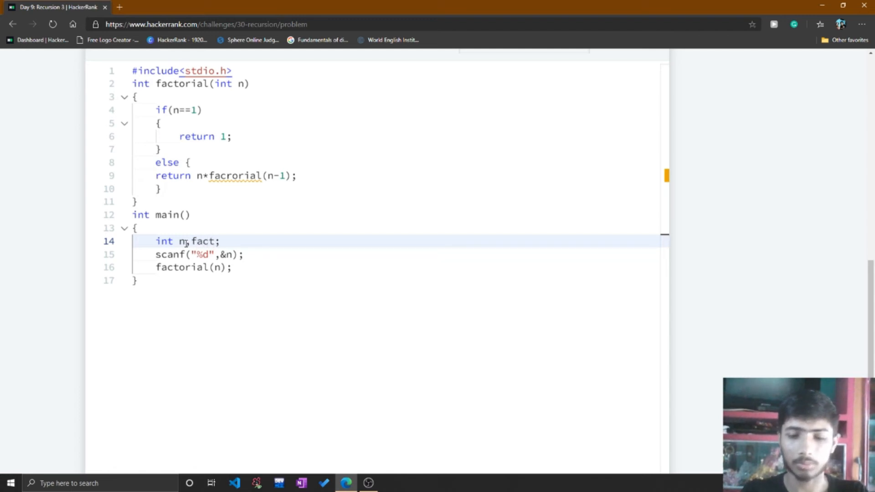
pyautogui.click(189, 267)
pyautogui.write('fact = ')
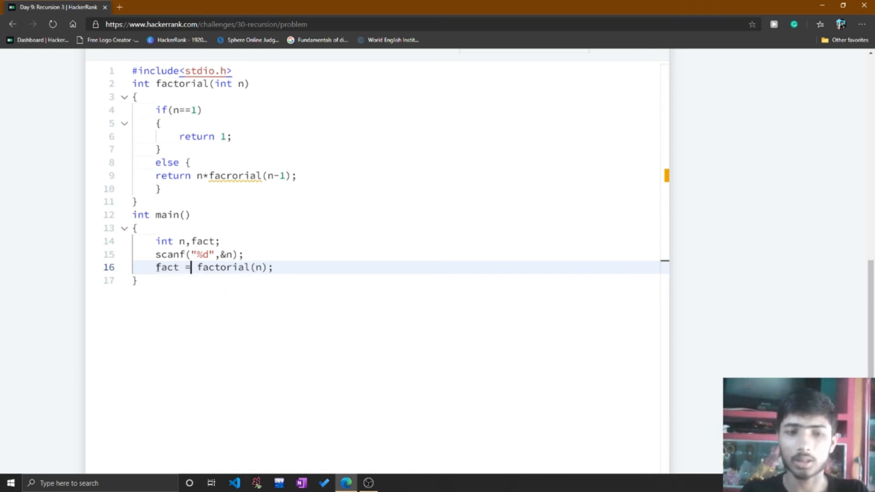
# - Print the result with printf("%d",fact);
pyautogui.write('printf(')
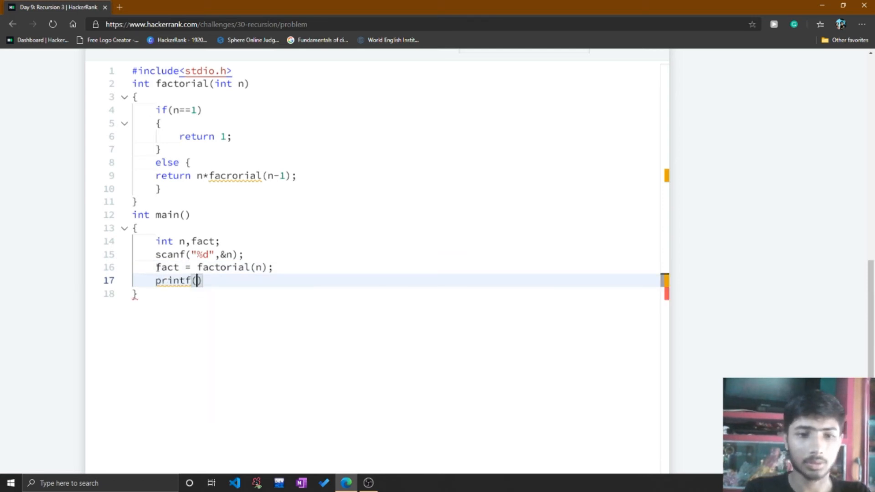
pyautogui.write('"')
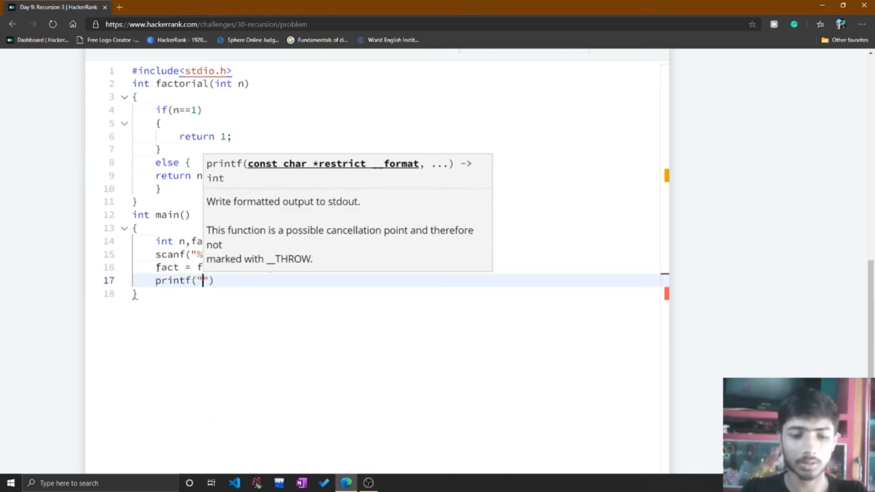
pyautogui.write('%d')
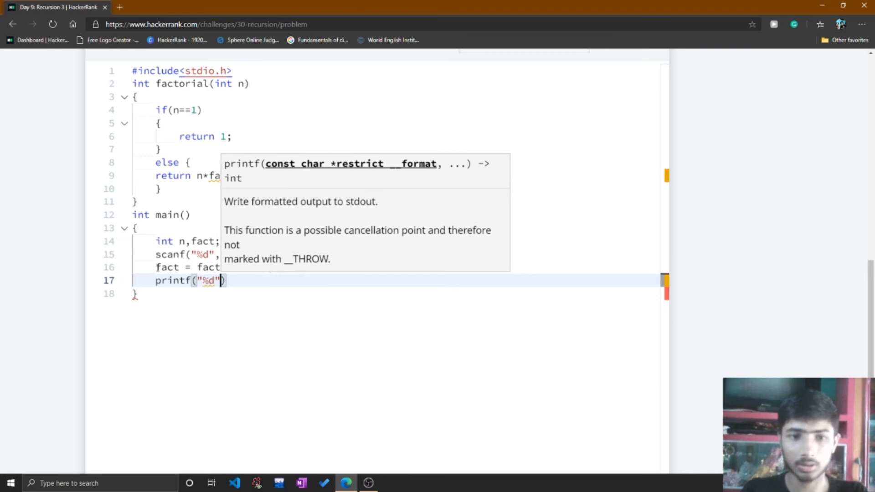
pyautogui.write(',fact')
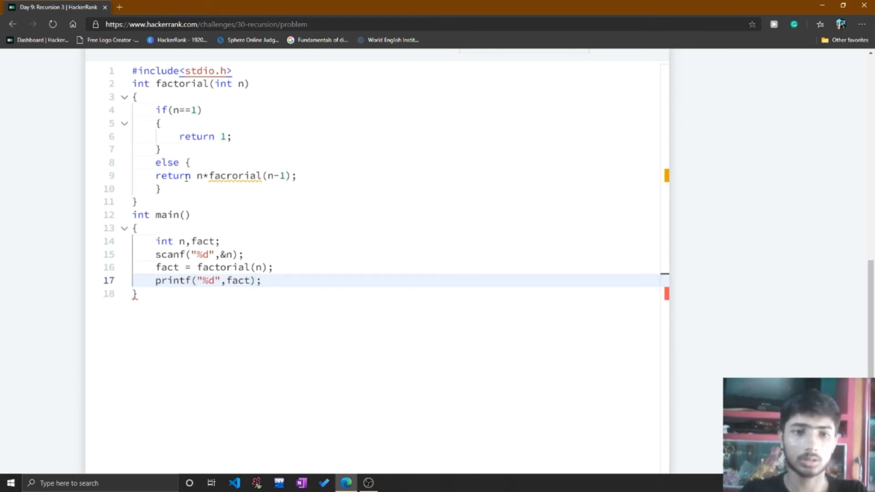
# - Run the code on the sample test and view the undefined 'facrorial' compile error
pyautogui.scroll(-3)
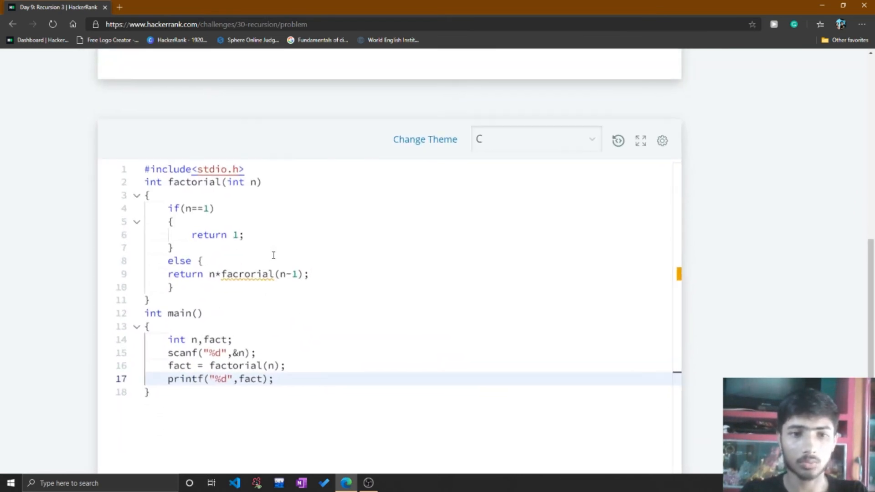
pyautogui.scroll(-3)
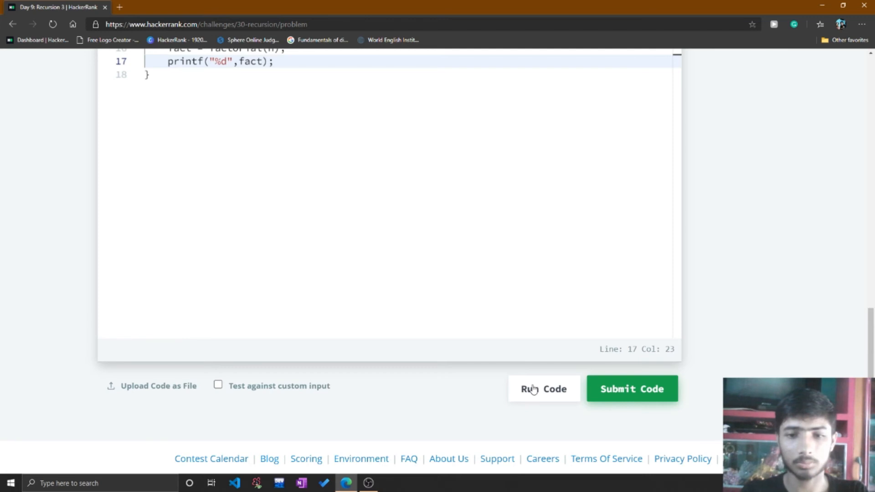
pyautogui.click(542, 388)
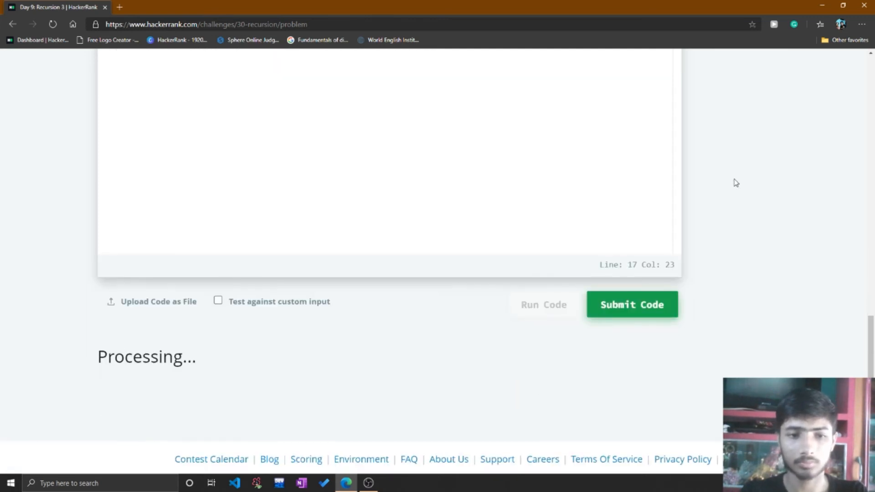
pyautogui.click(631, 304)
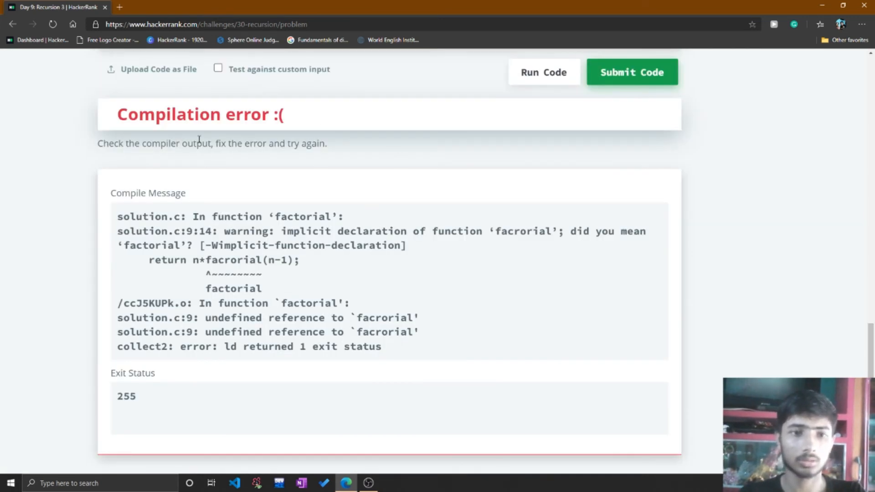
pyautogui.moveTo(249, 248)
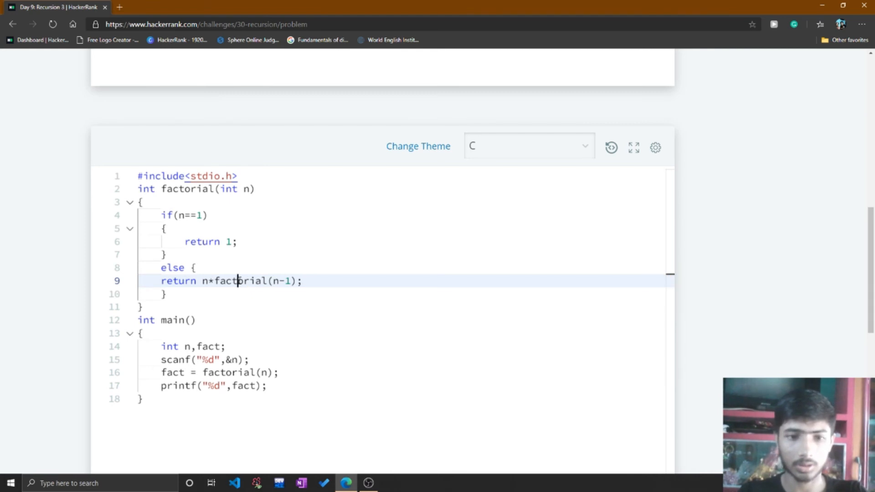
# - Fix the call to factorial(n-1), confirm the sample passes with output 6, and submit
pyautogui.click(535, 207)
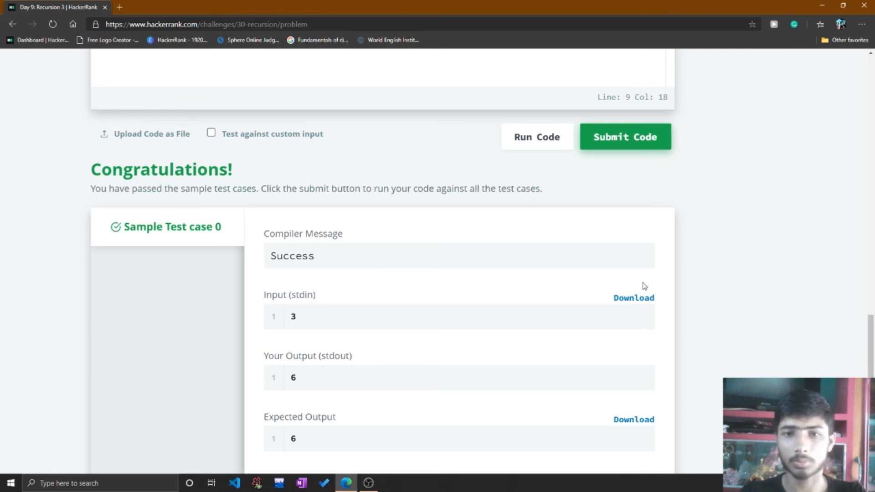
pyautogui.click(624, 136)
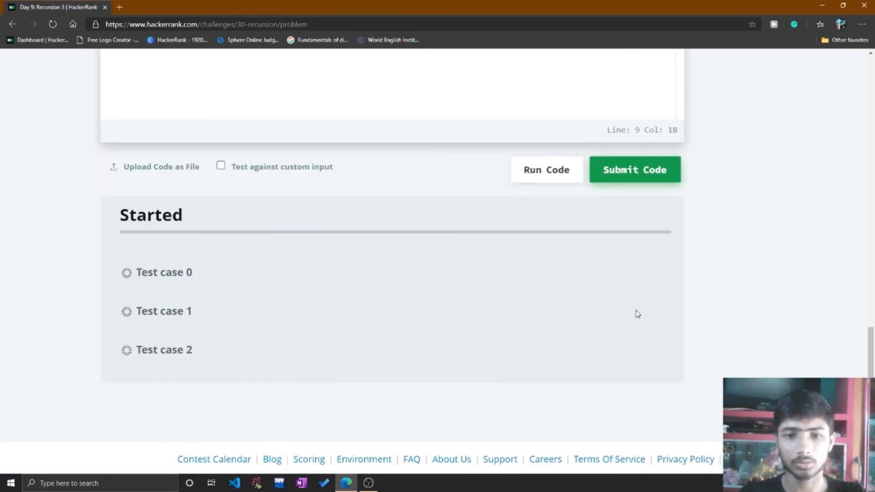
# - Confirm the submission passes test cases 0–2 and earns 30.00 points
pyautogui.click(634, 169)
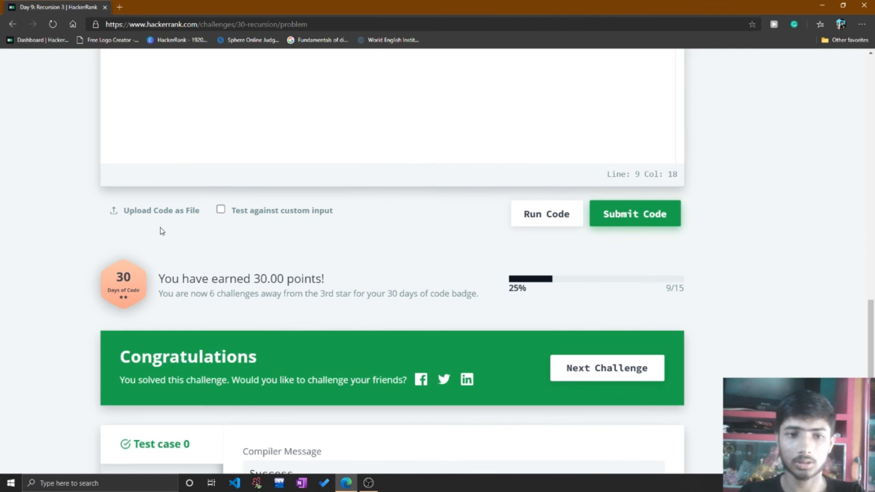
pyautogui.moveTo(258, 305)
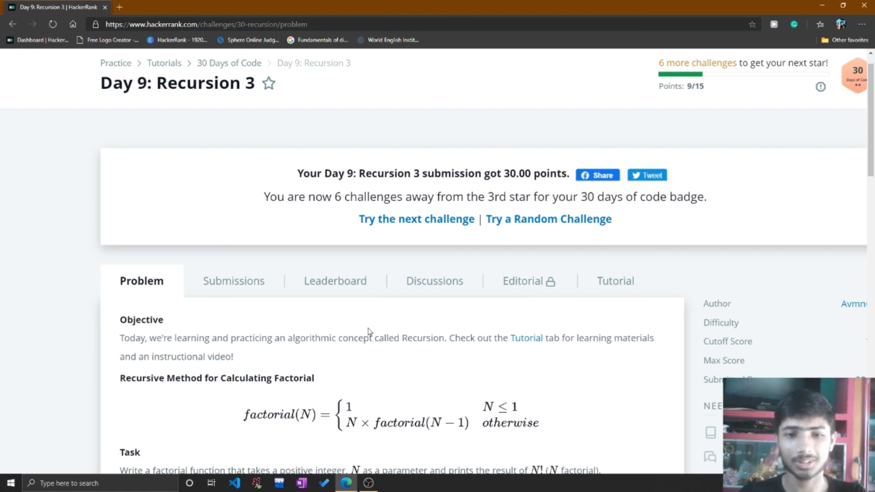
pyautogui.scroll(-3)
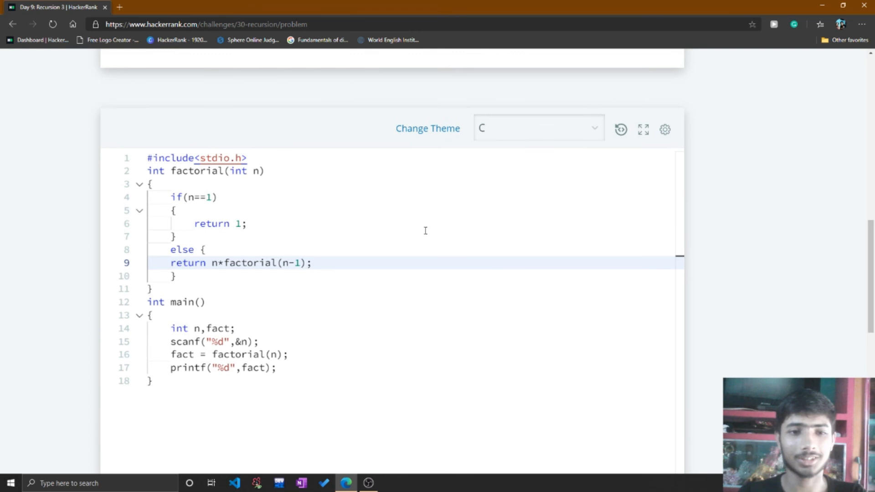
pyautogui.scroll(-3)
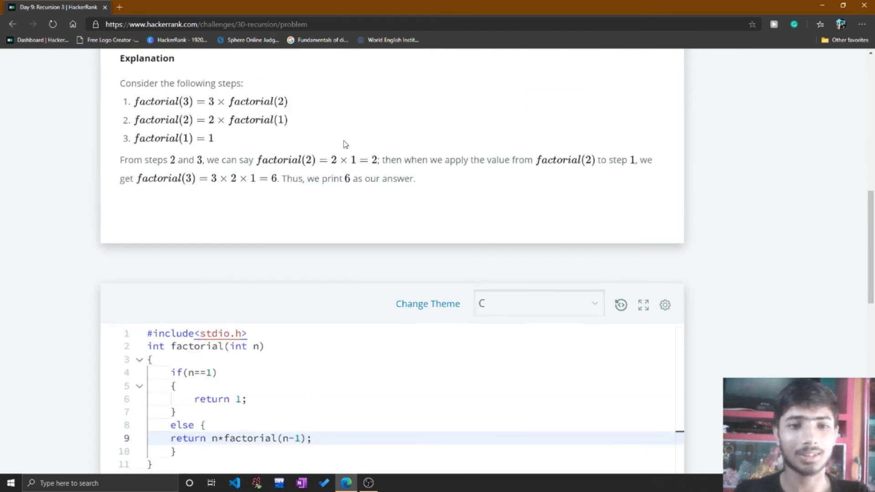
pyautogui.scroll(3)
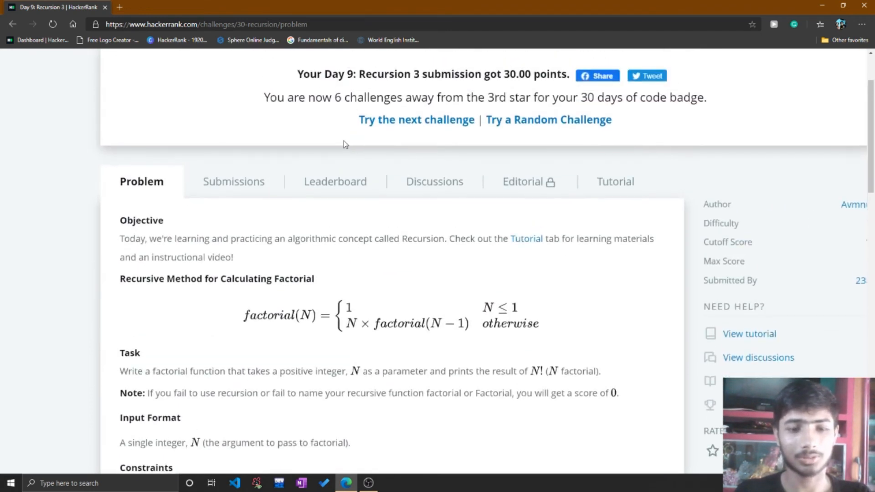
pyautogui.scroll(3)
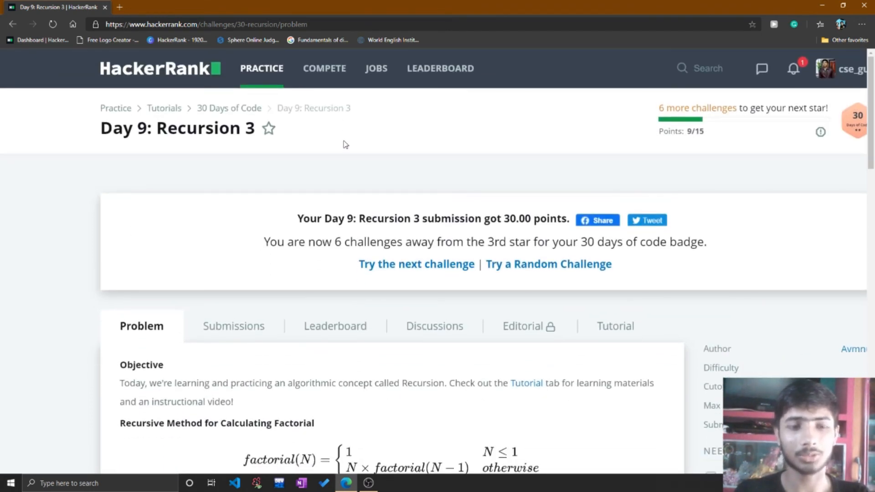